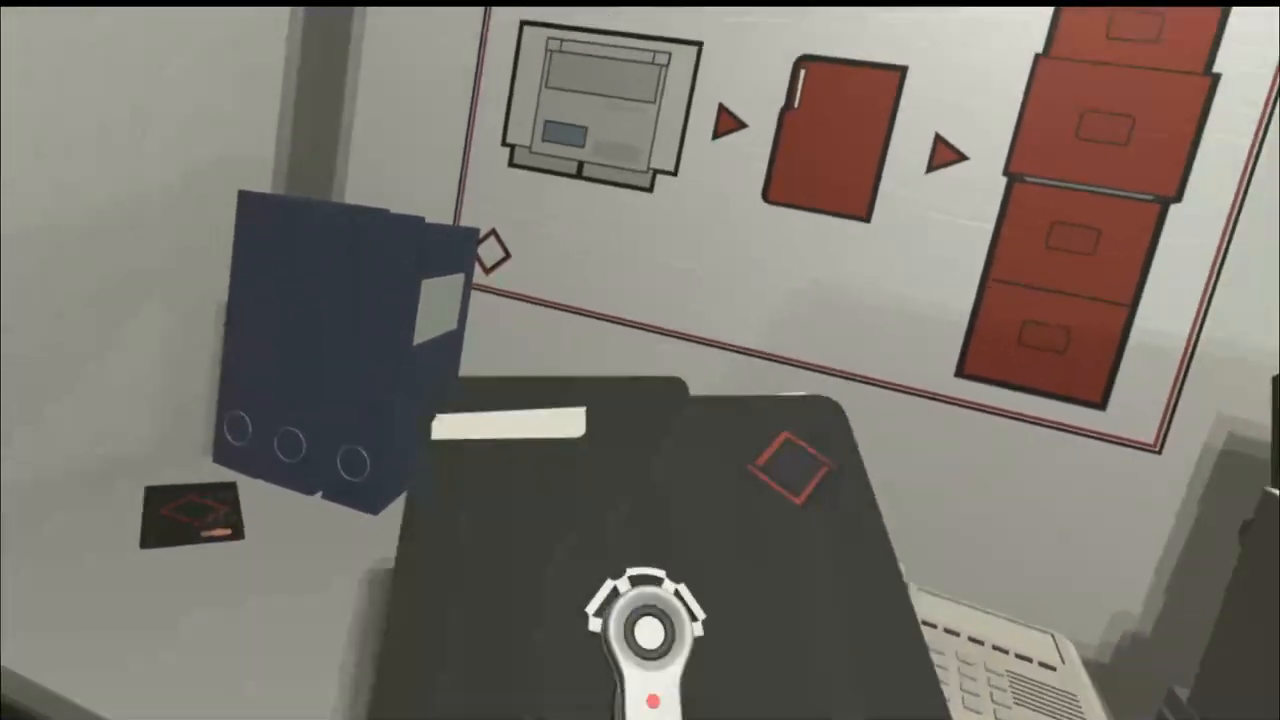
pyautogui.moveTo(640, 360)
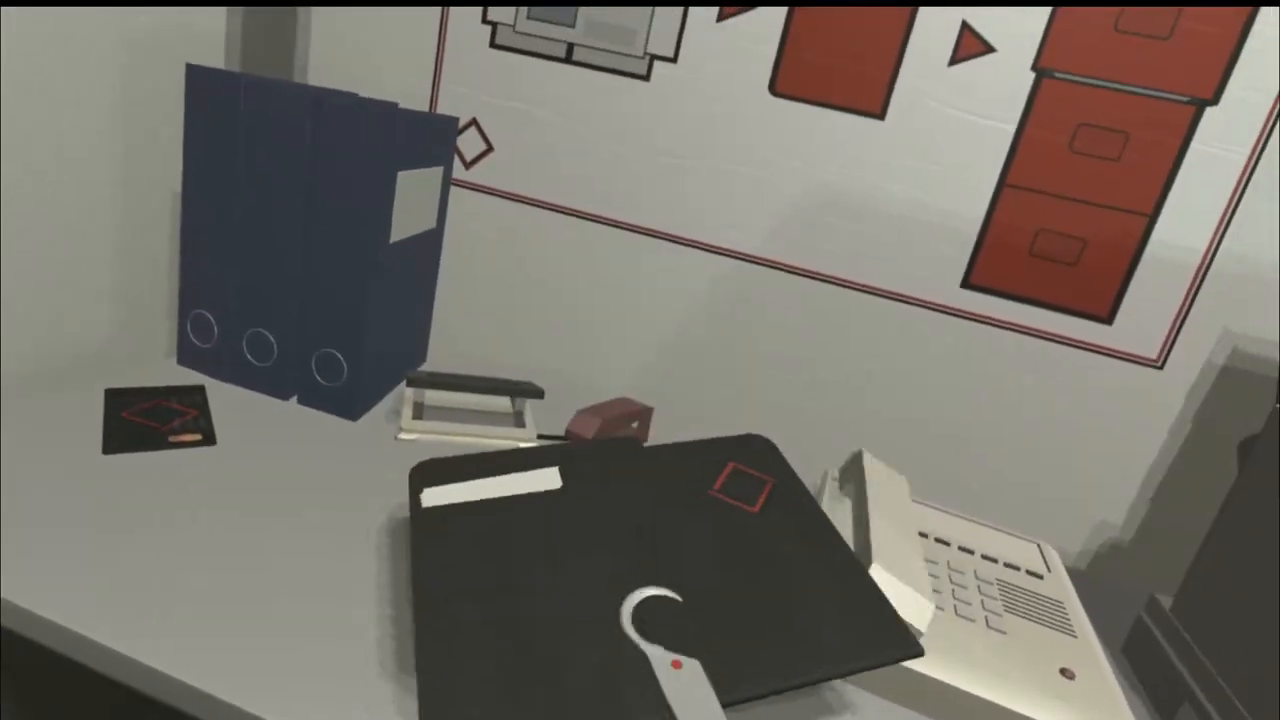
pyautogui.moveTo(640, 360)
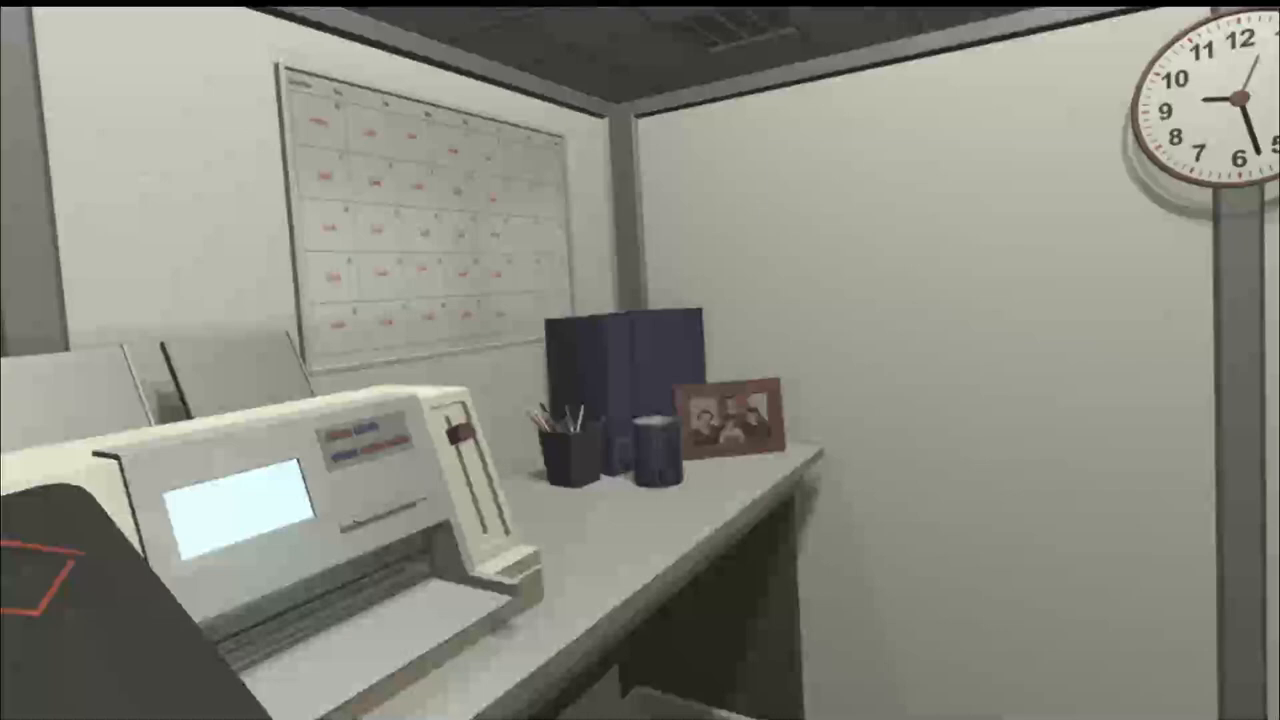
pyautogui.moveTo(640, 360)
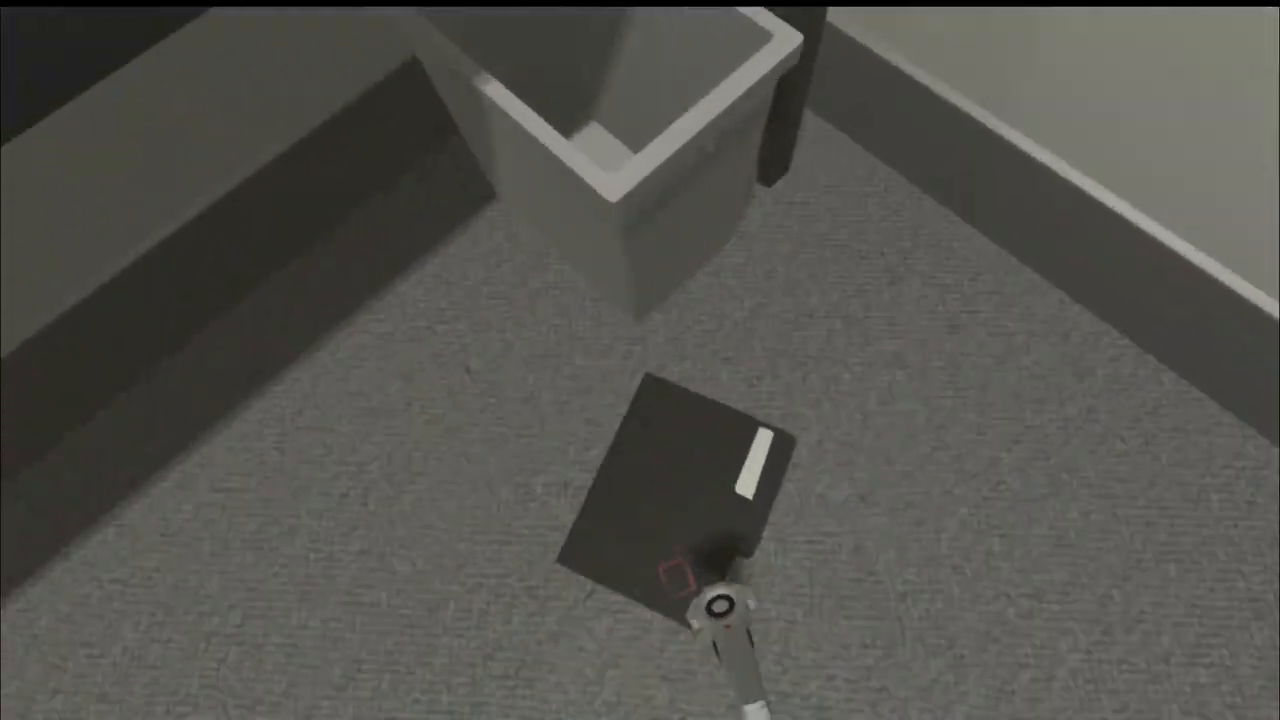
pyautogui.moveTo(640, 360)
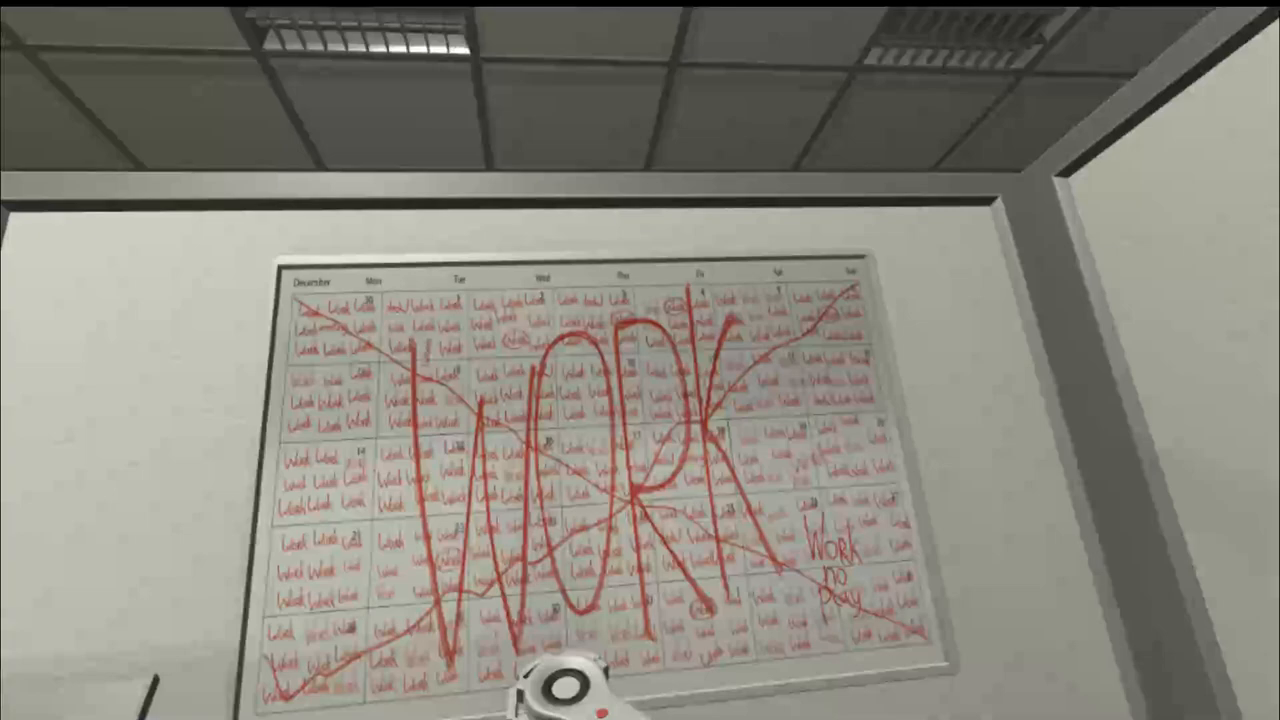
pyautogui.moveTo(640, 360)
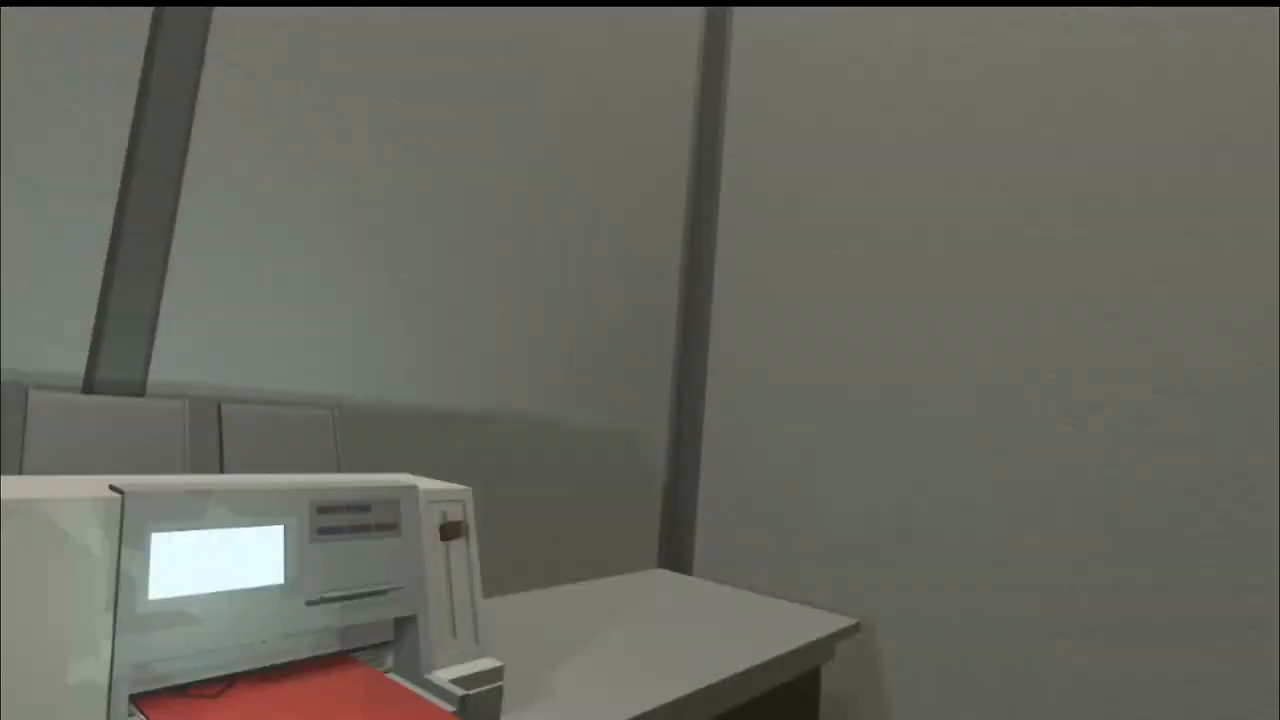
pyautogui.moveTo(640, 360)
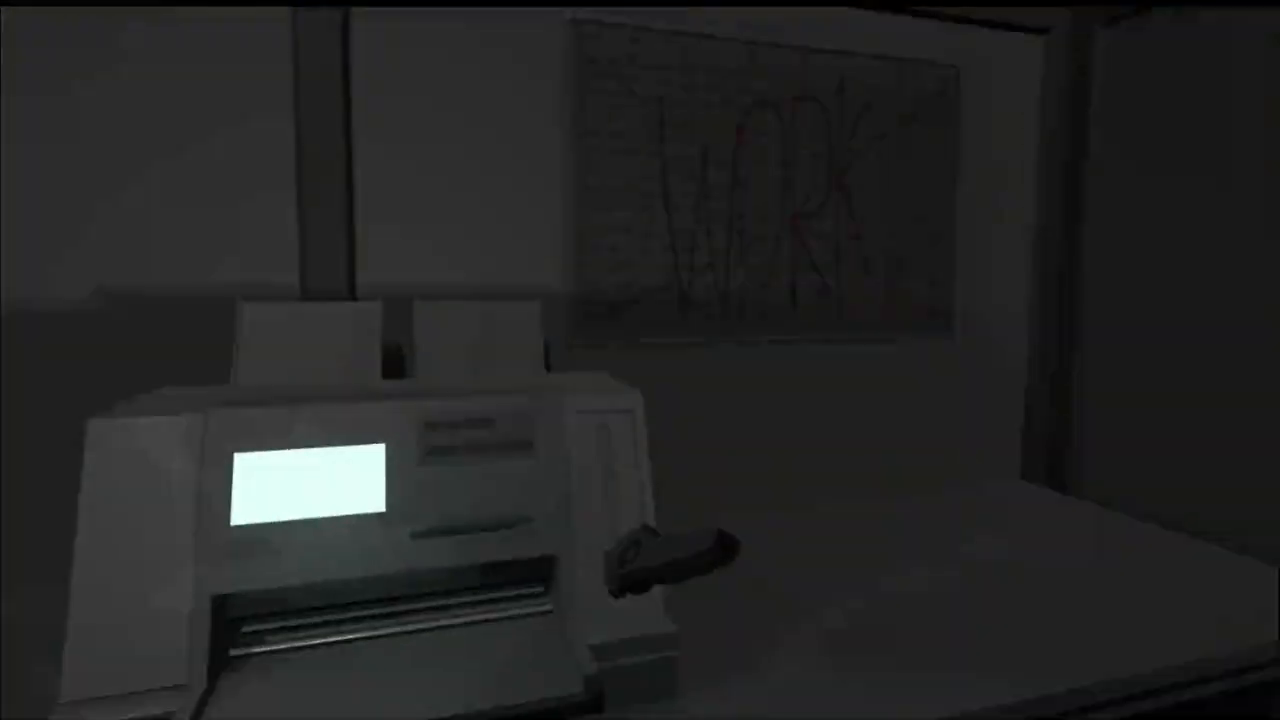
pyautogui.moveTo(640, 360)
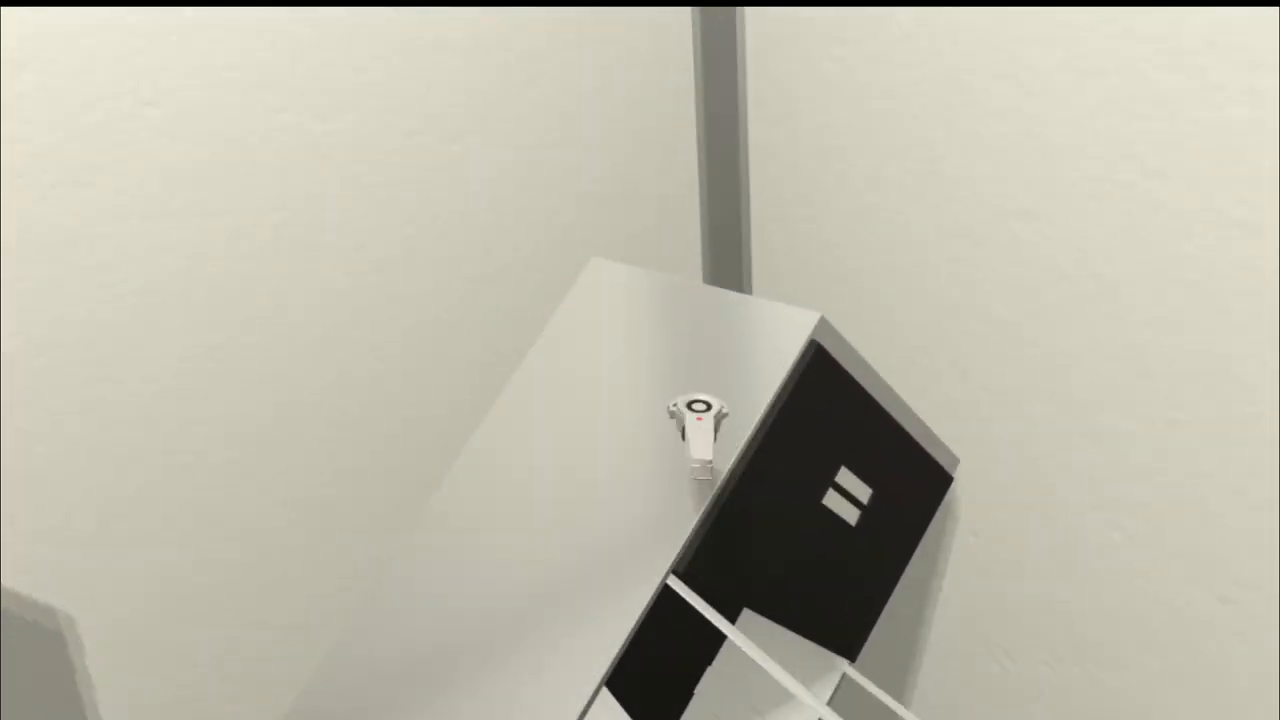
pyautogui.moveTo(640, 360)
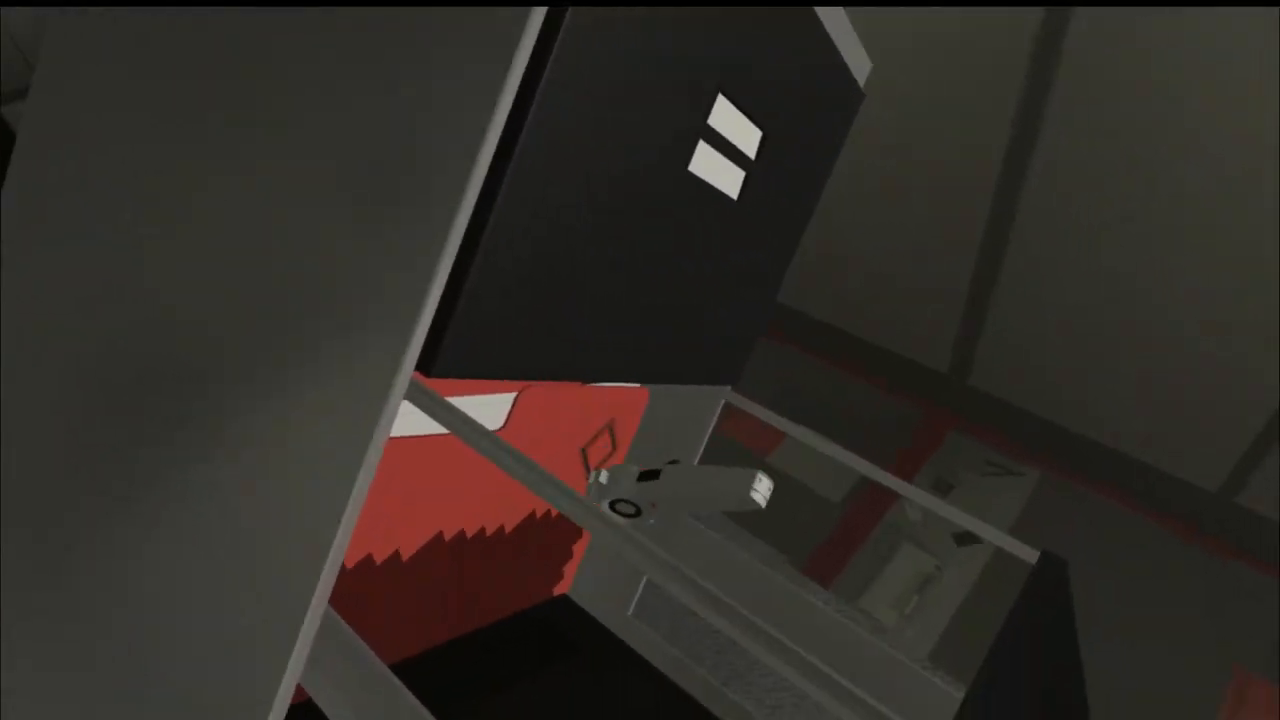
pyautogui.moveTo(640, 360)
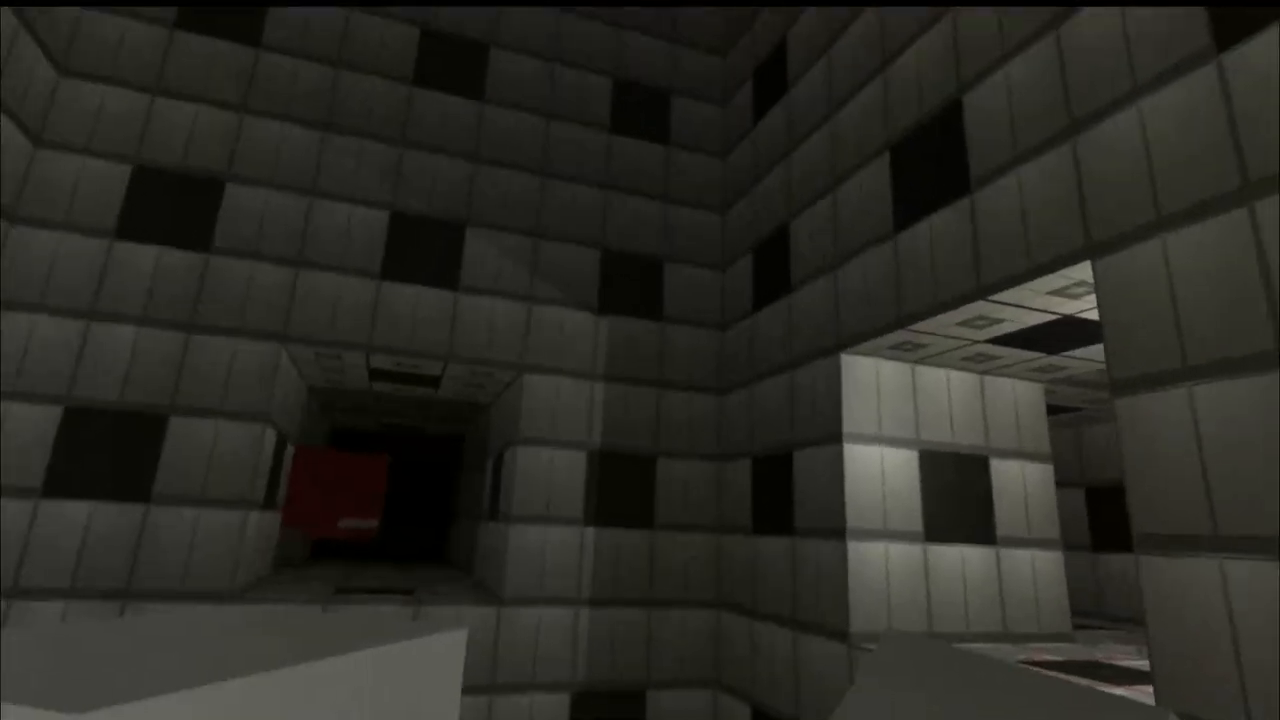
pyautogui.moveTo(640, 360)
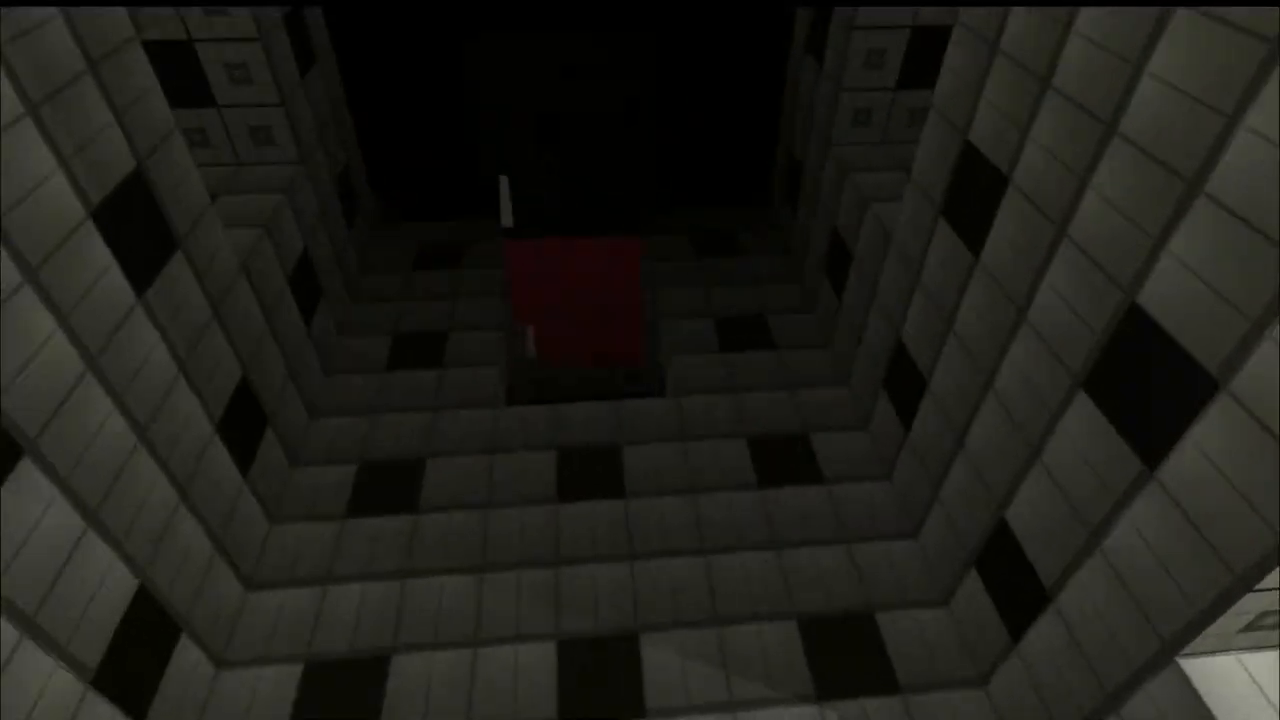
pyautogui.moveTo(640, 360)
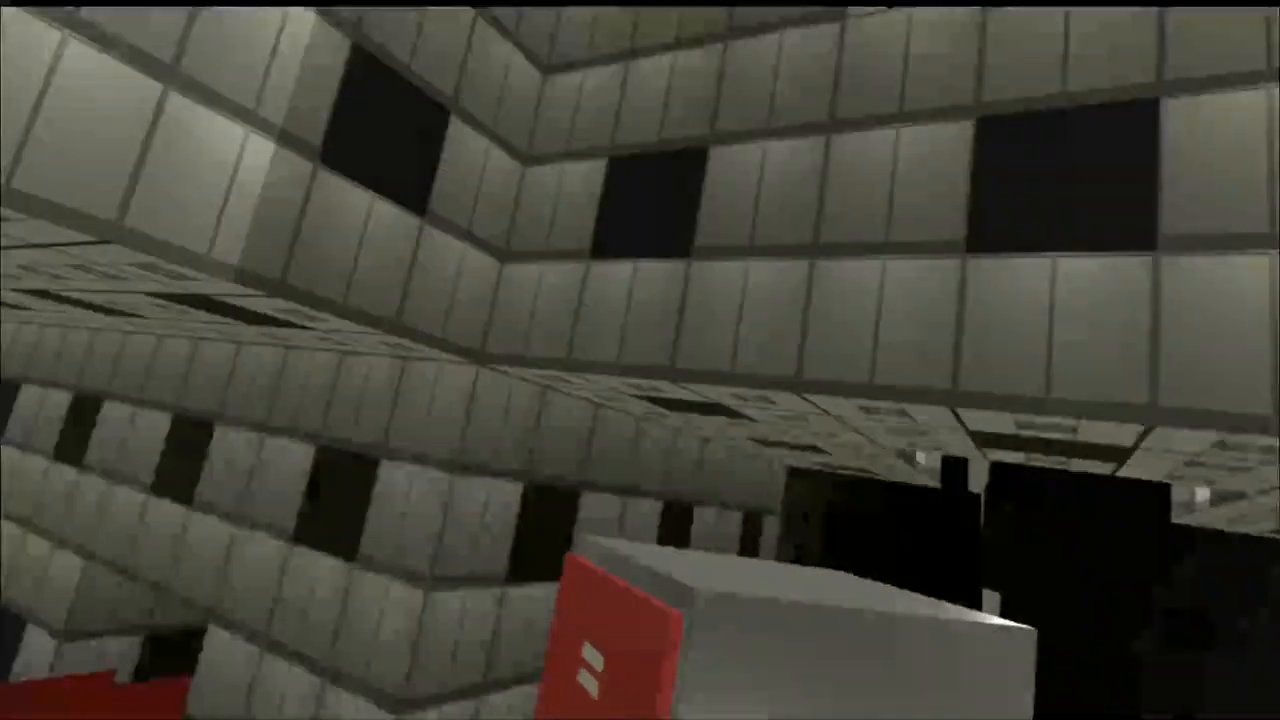
pyautogui.moveTo(640, 360)
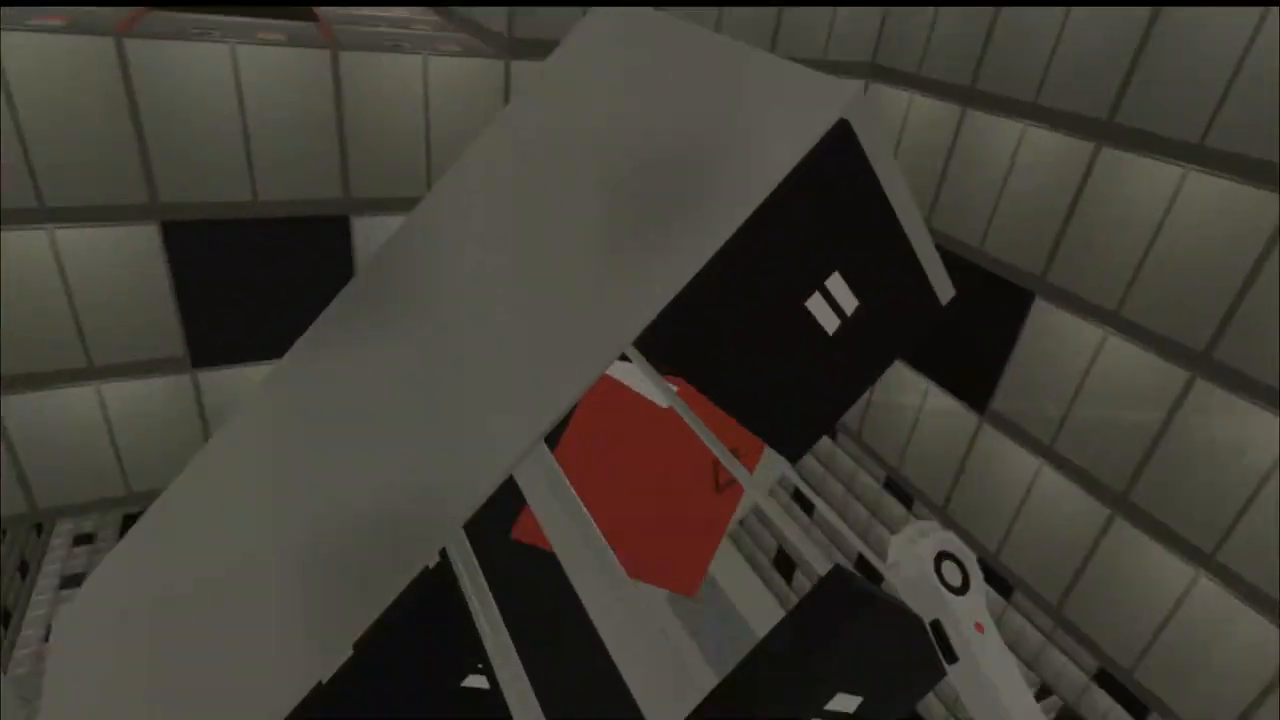
pyautogui.moveTo(640, 360)
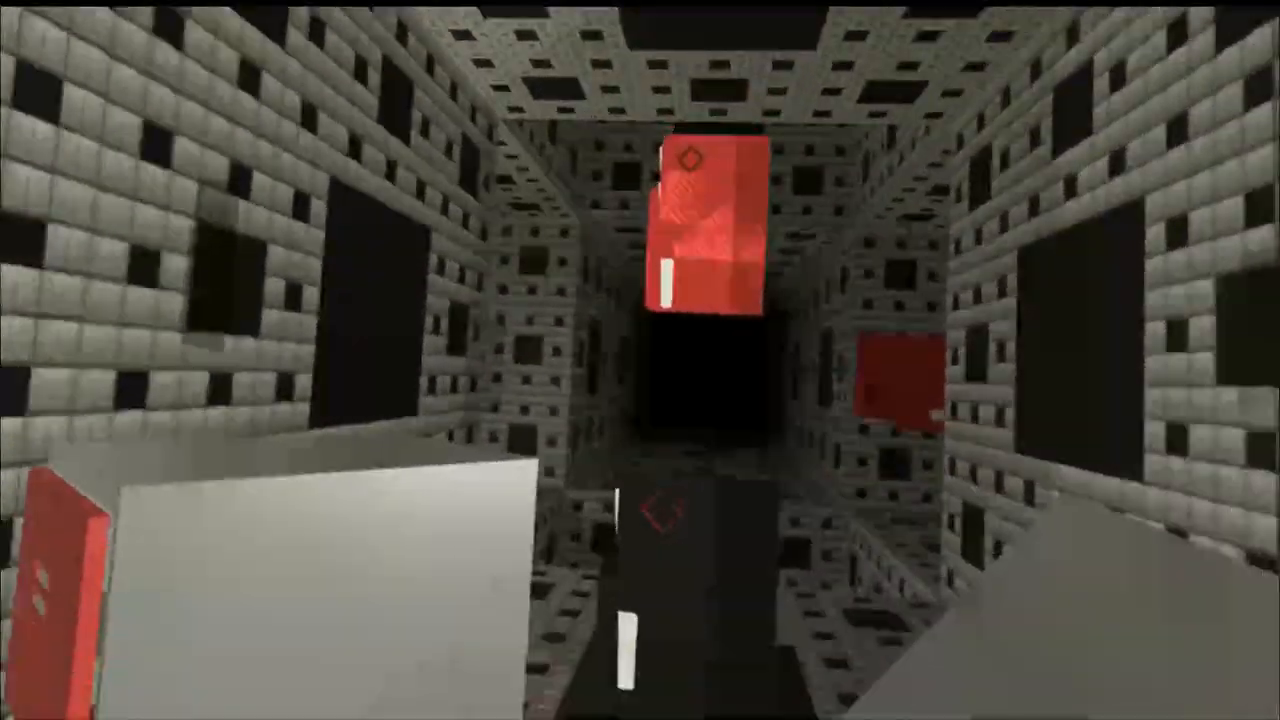
pyautogui.moveTo(640, 360)
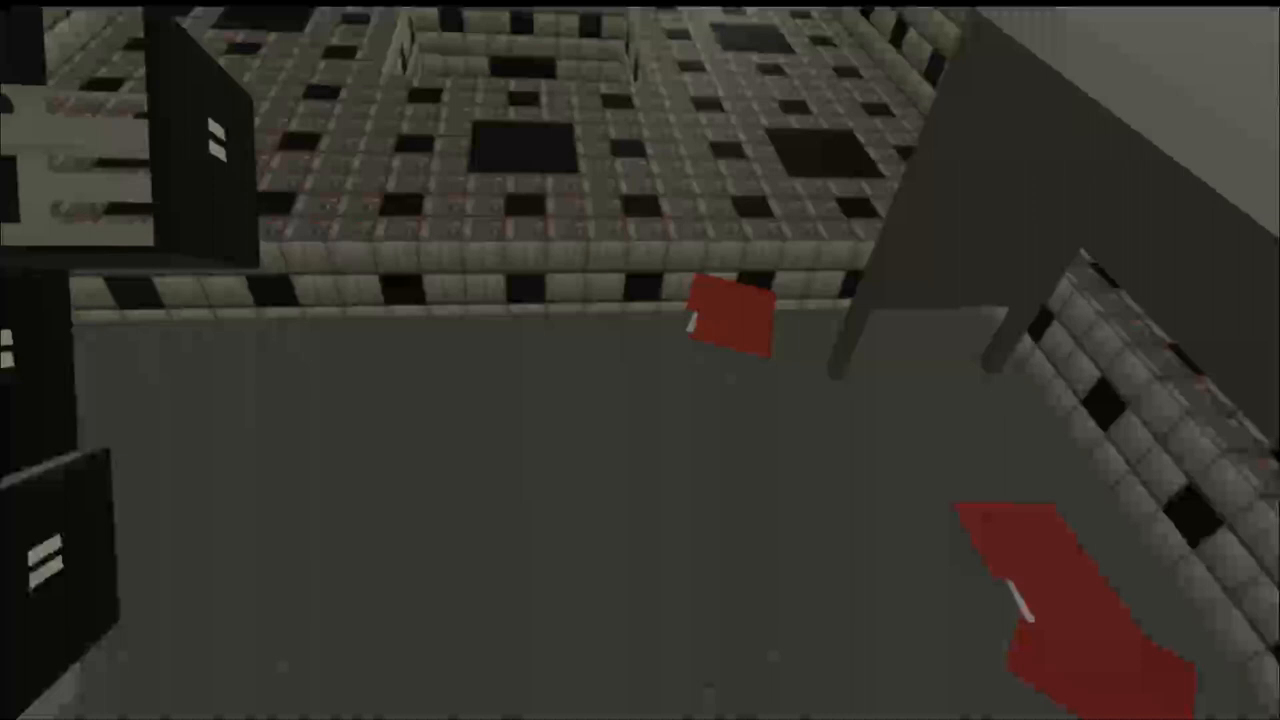
pyautogui.moveTo(640, 360)
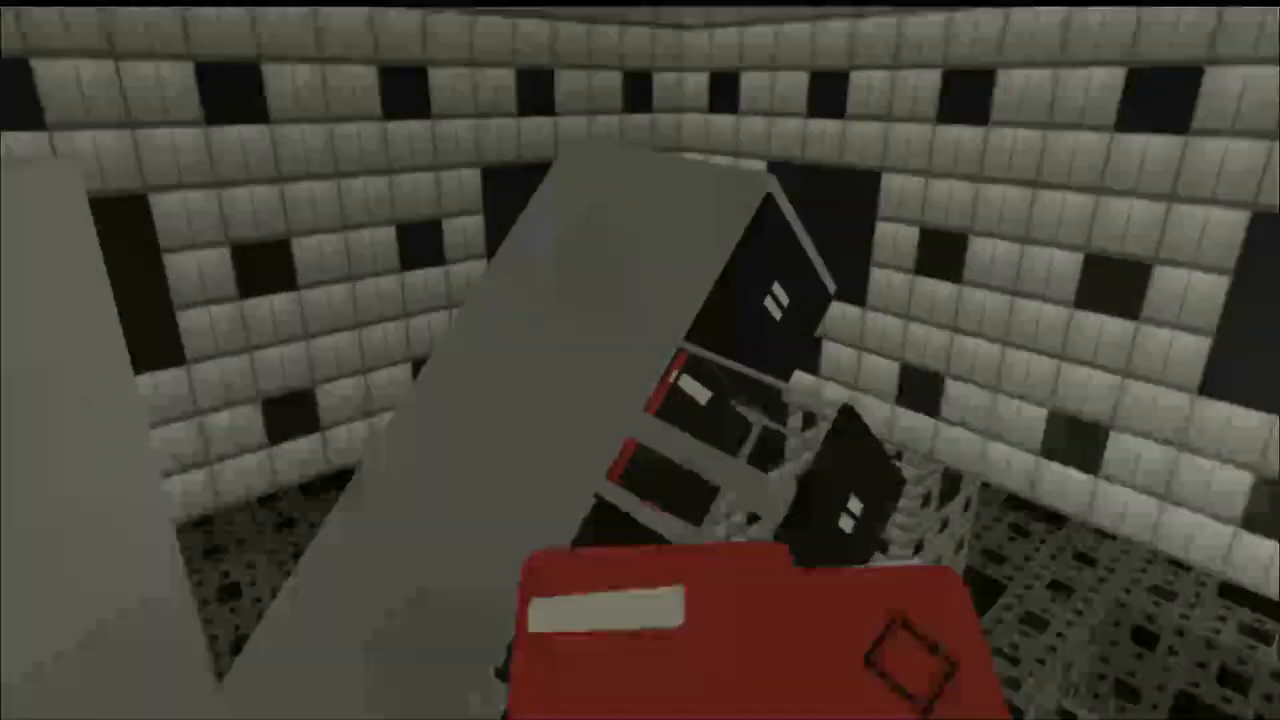
pyautogui.moveTo(640, 360)
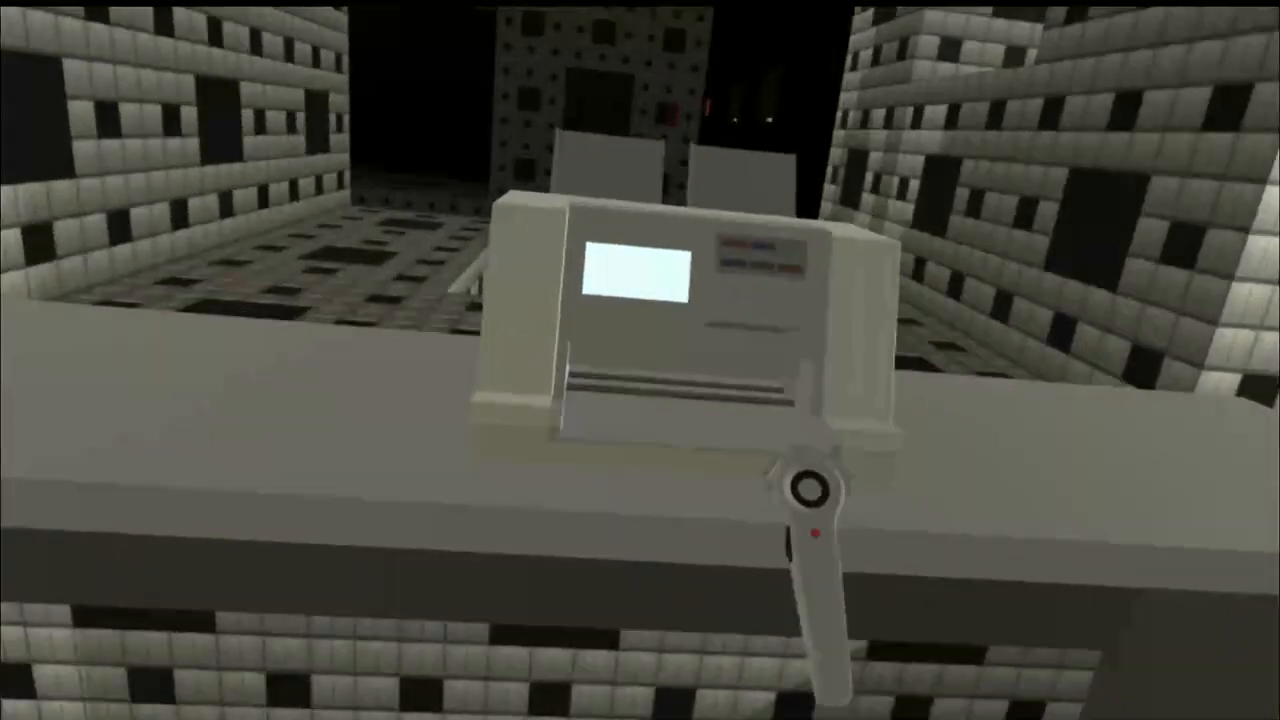
pyautogui.moveTo(640, 360)
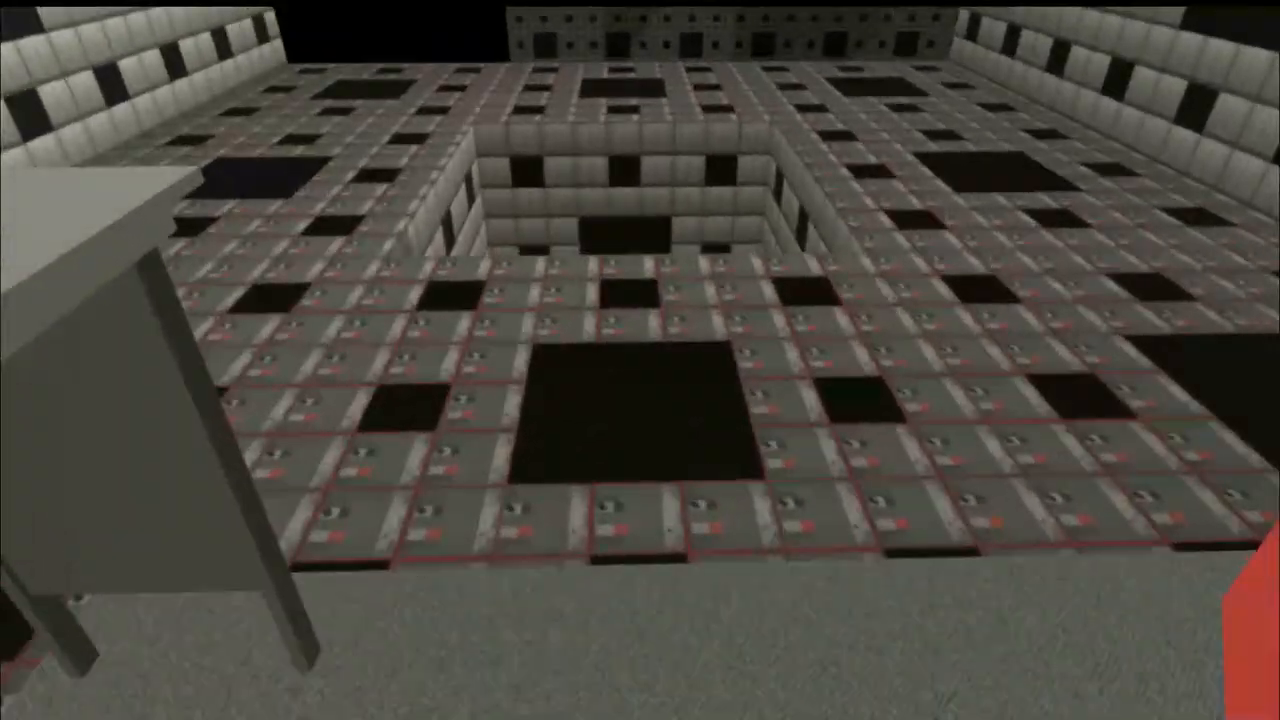
pyautogui.moveTo(640, 360)
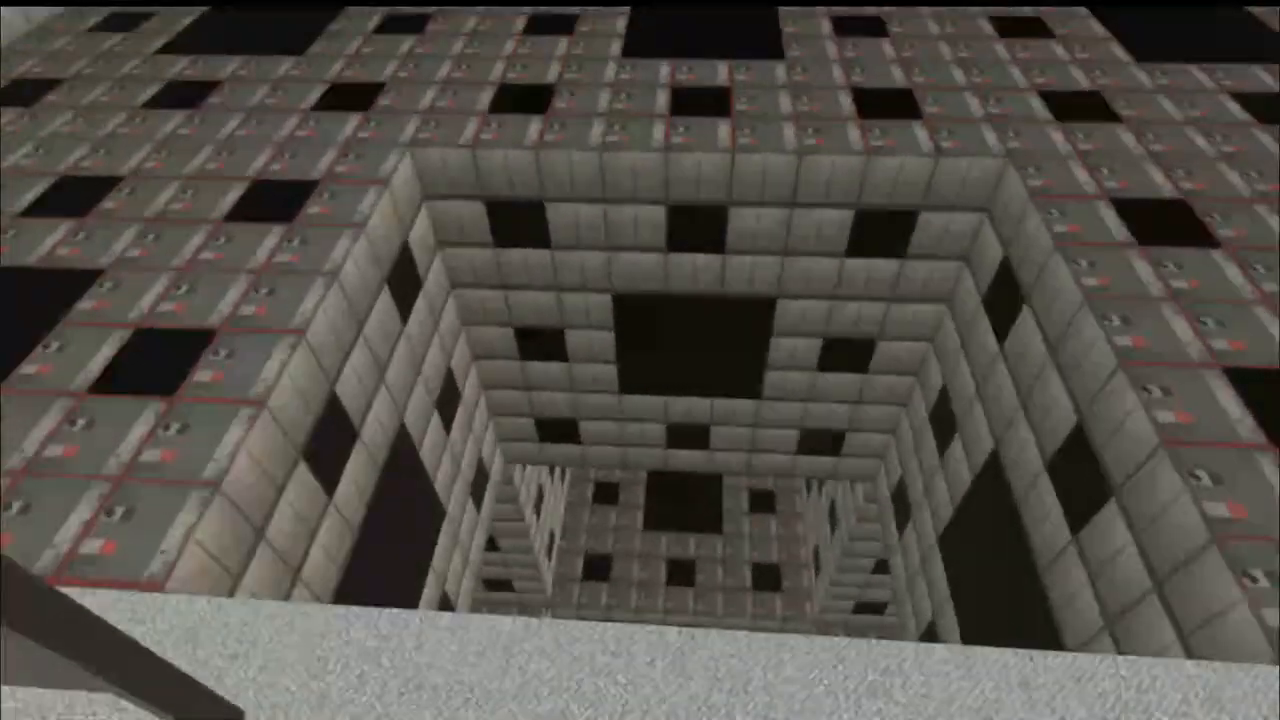